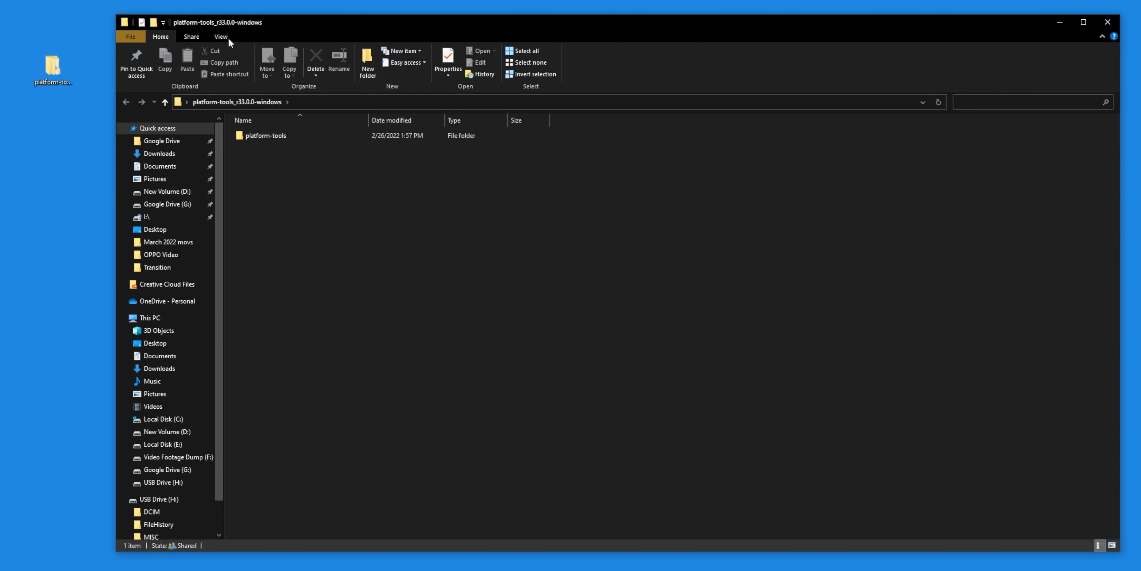
Step: Open the platform-tools folder inside the extracted platform-tools_r33.0.0-windows download
{"action": "double_click", "coordinate": [267, 136]}
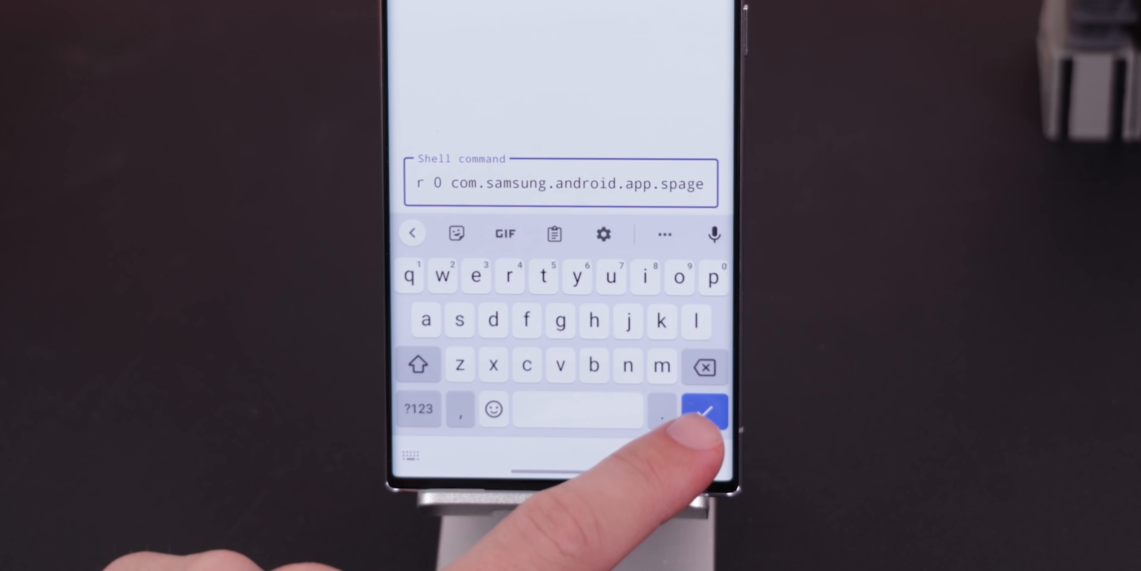
Step: Run the entered pm shell command on the com.samsung.android.app.spage package
{"action": "left_click", "coordinate": [704, 408]}
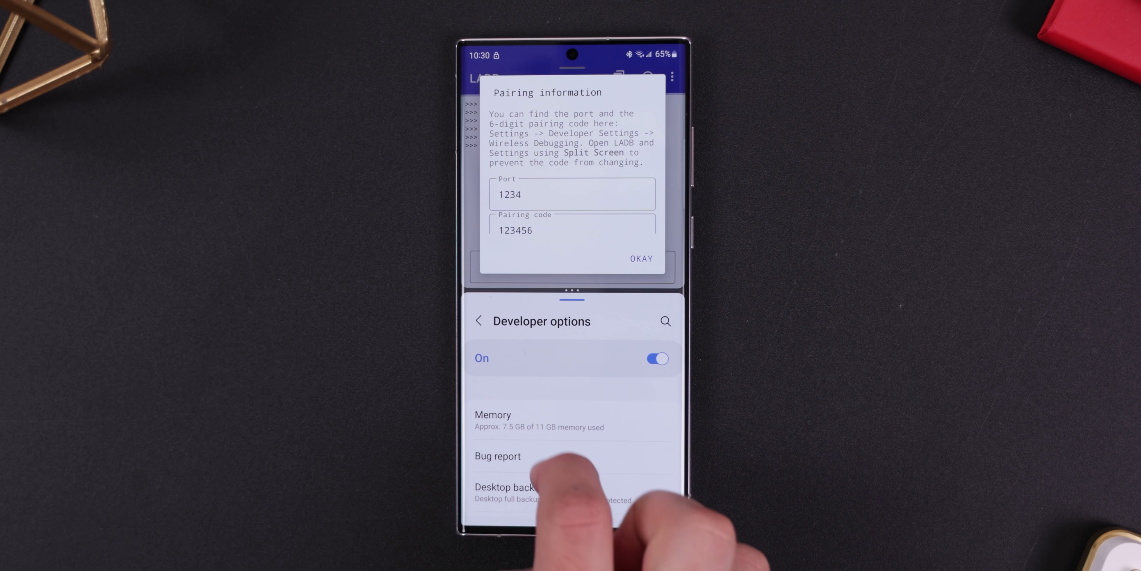
{"action": "scroll", "scroll_direction": "down", "scroll_amount": 3}
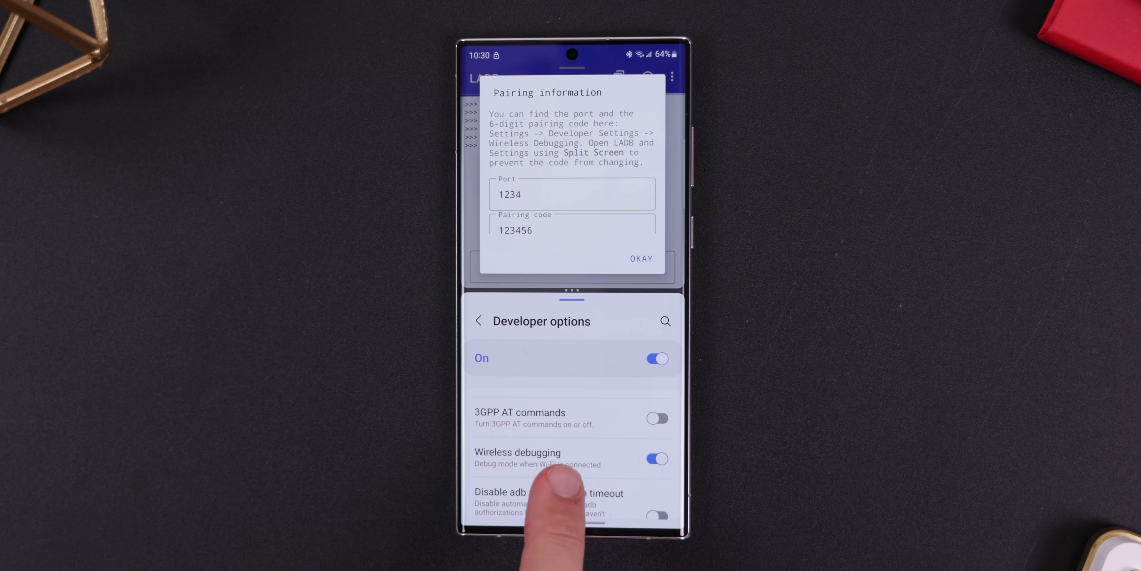
{"action": "left_click", "coordinate": [517, 452]}
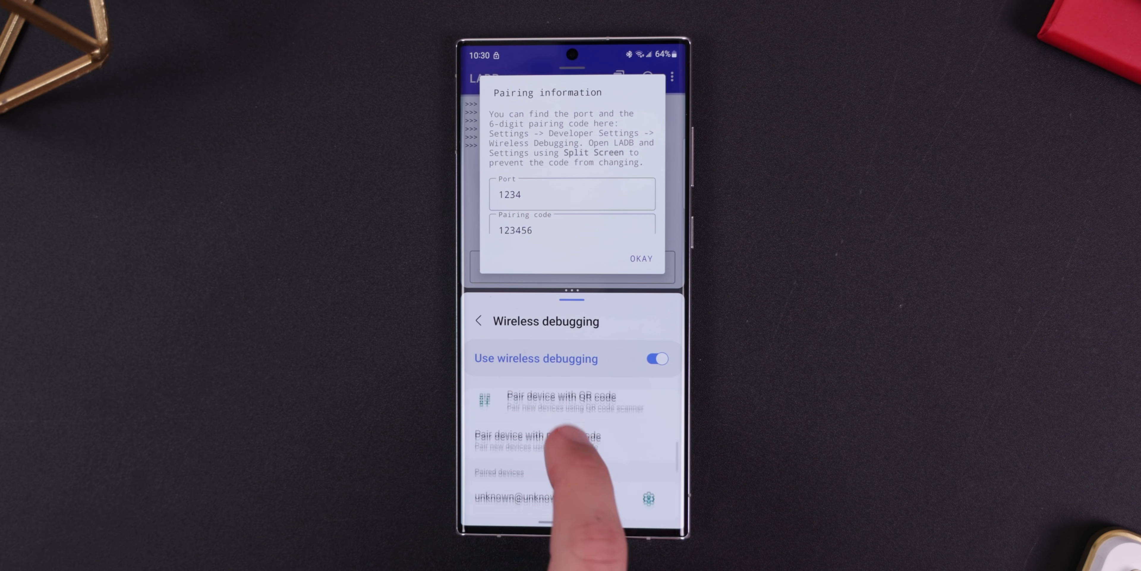
{"action": "left_click", "coordinate": [537, 435]}
{"action": "type", "text": "45249"}
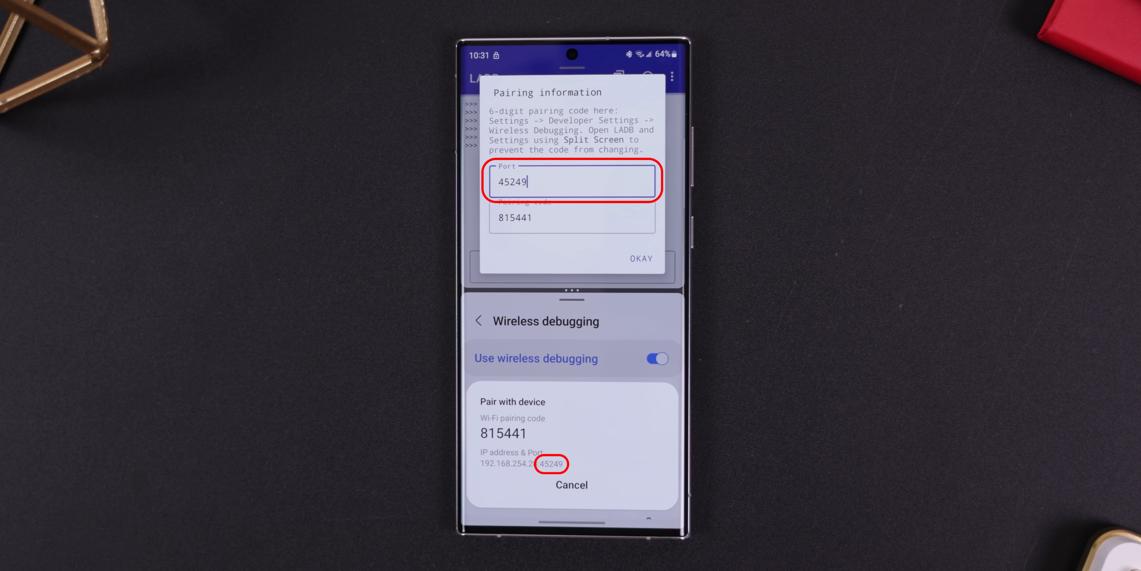
{"action": "left_click", "coordinate": [639, 258]}
{"action": "type", "text": "adb device"}
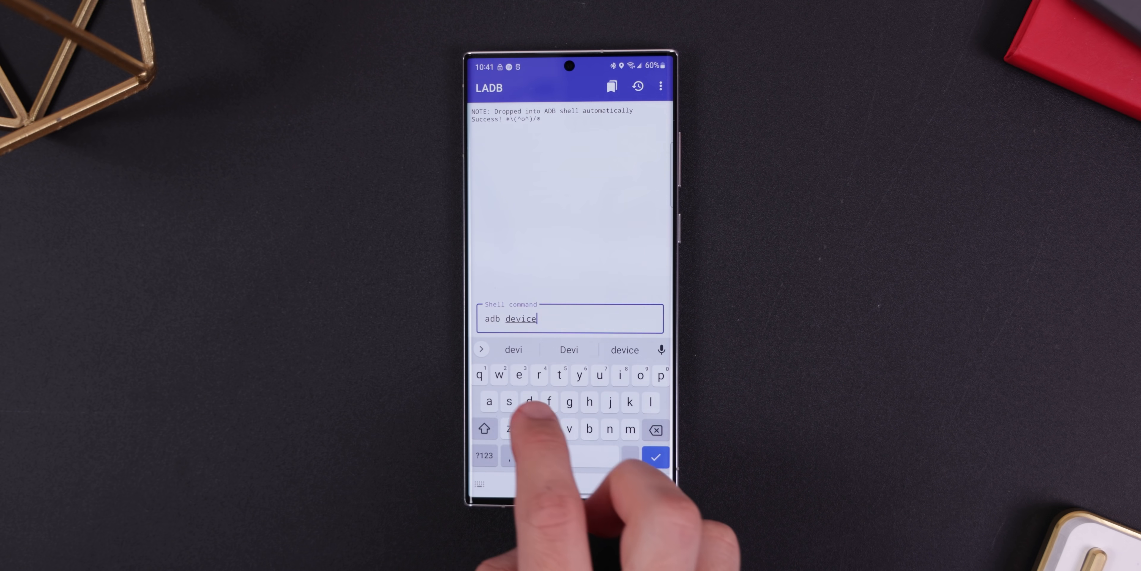
Step: Run the adb devices listing, then start an adb -d shell pm grant com.franco. command
{"action": "left_click", "coordinate": [654, 457]}
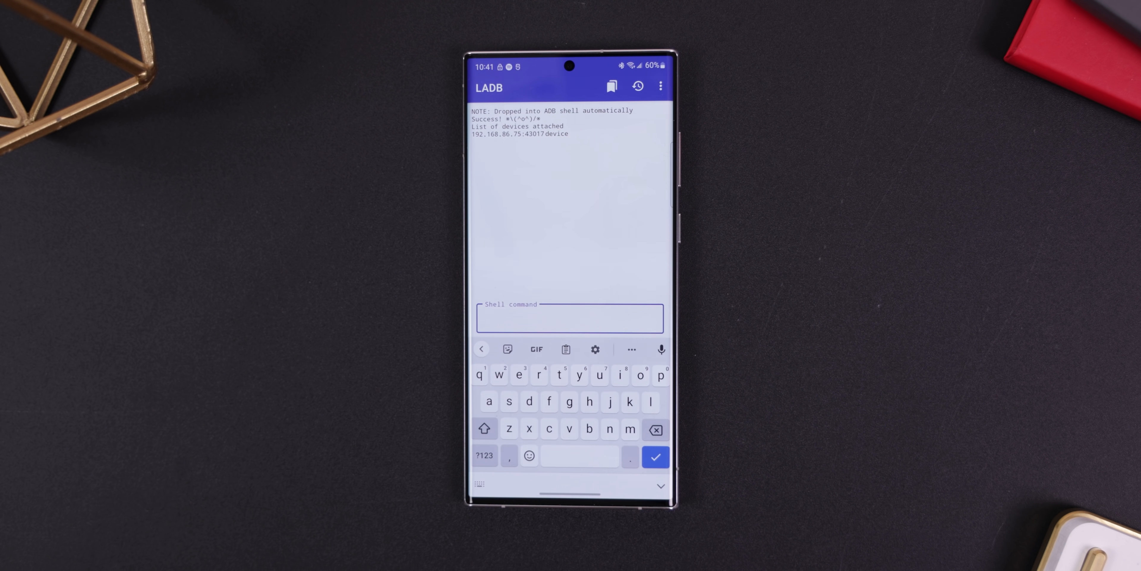
{"action": "type", "text": "adb -d shell pm grant com.franco."}
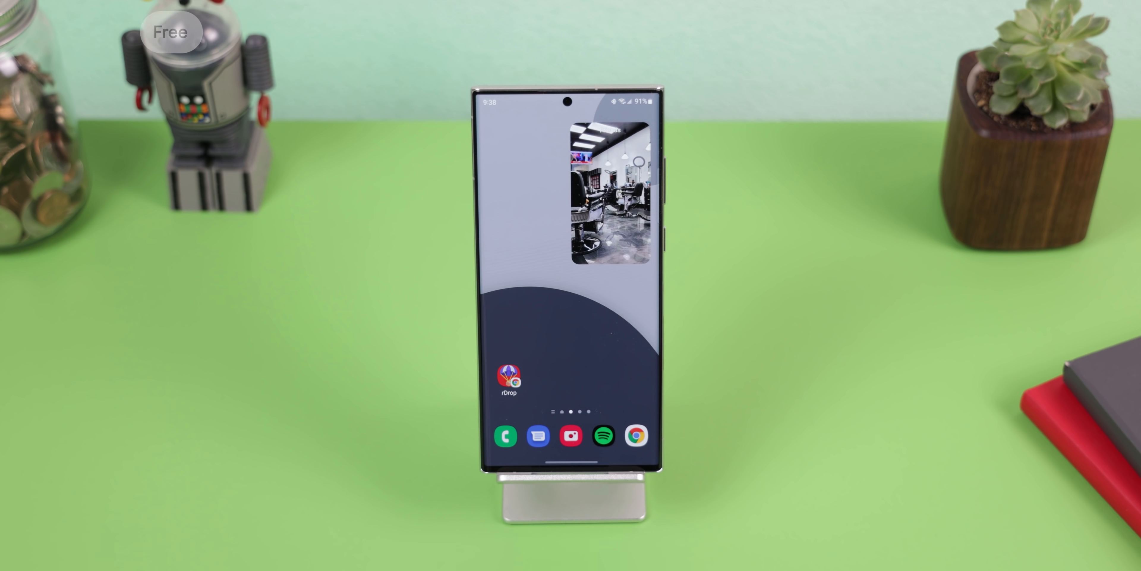
{"action": "left_click", "coordinate": [509, 373]}
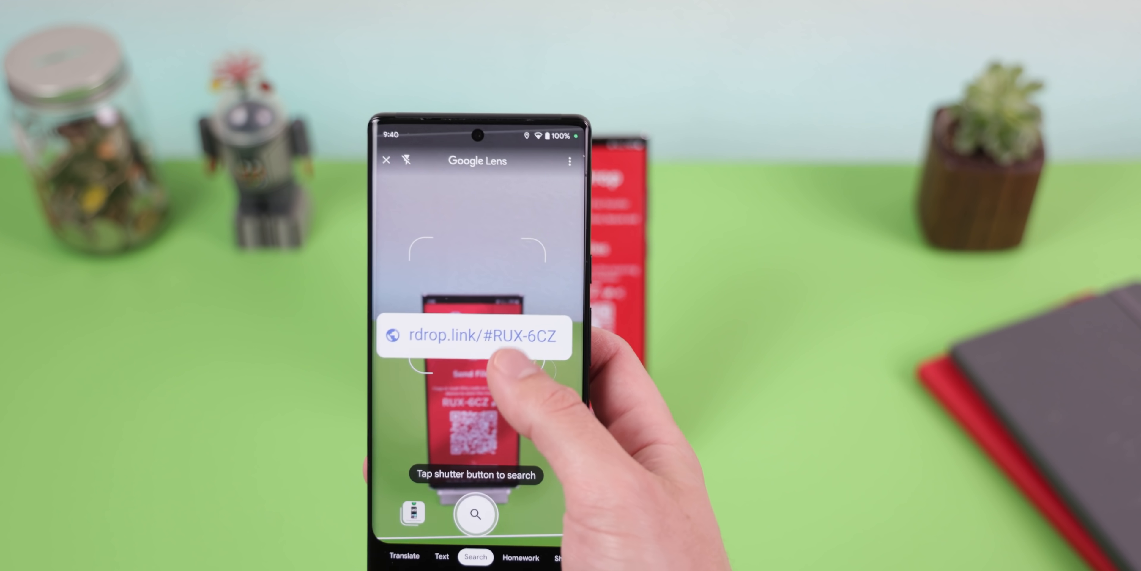
{"action": "left_click", "coordinate": [474, 336]}
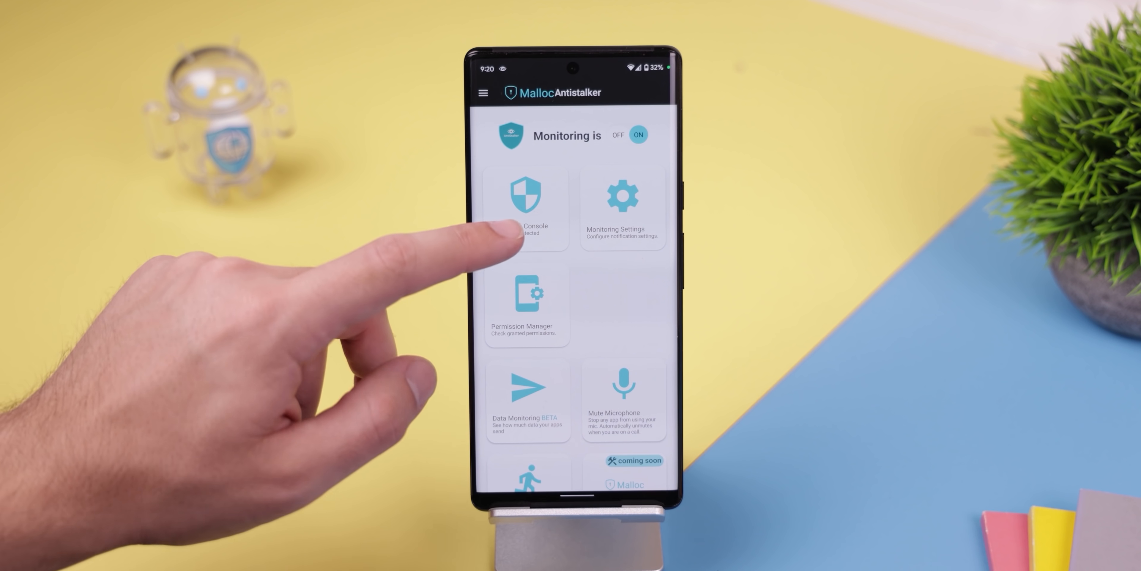
Step: Review the Monitoring Console's detection overview and open data monitoring for camera-use detections
{"action": "left_click", "coordinate": [526, 204]}
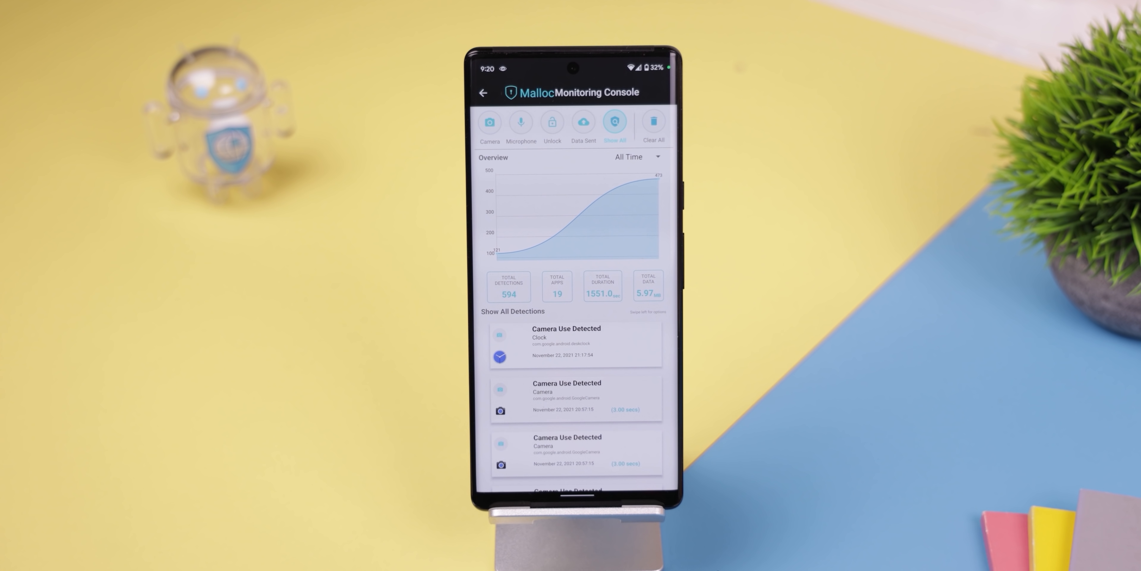
{"action": "left_click", "coordinate": [489, 121]}
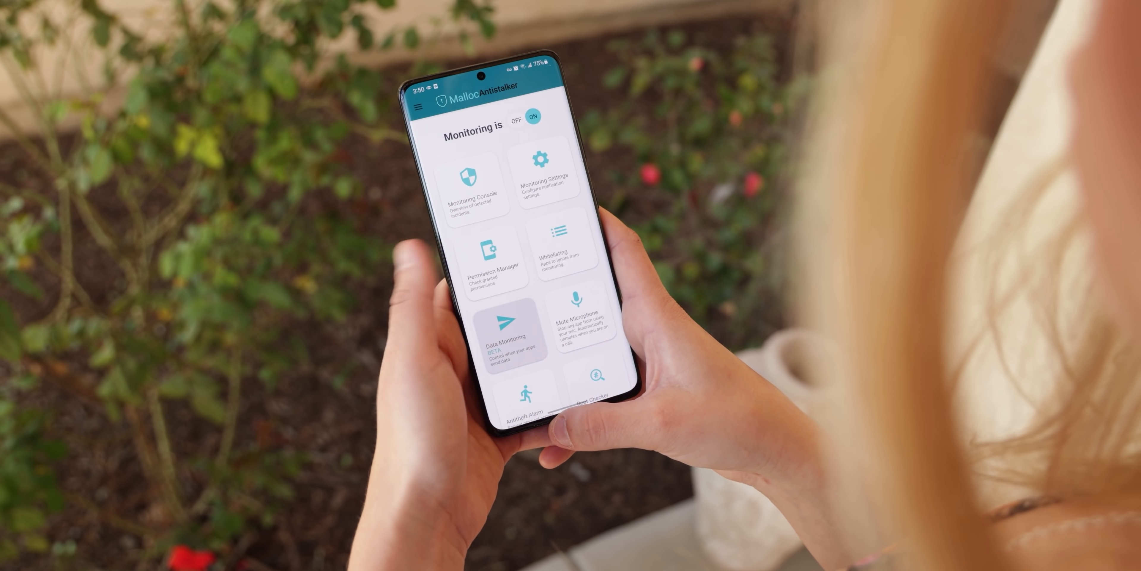
{"action": "left_click", "coordinate": [496, 338]}
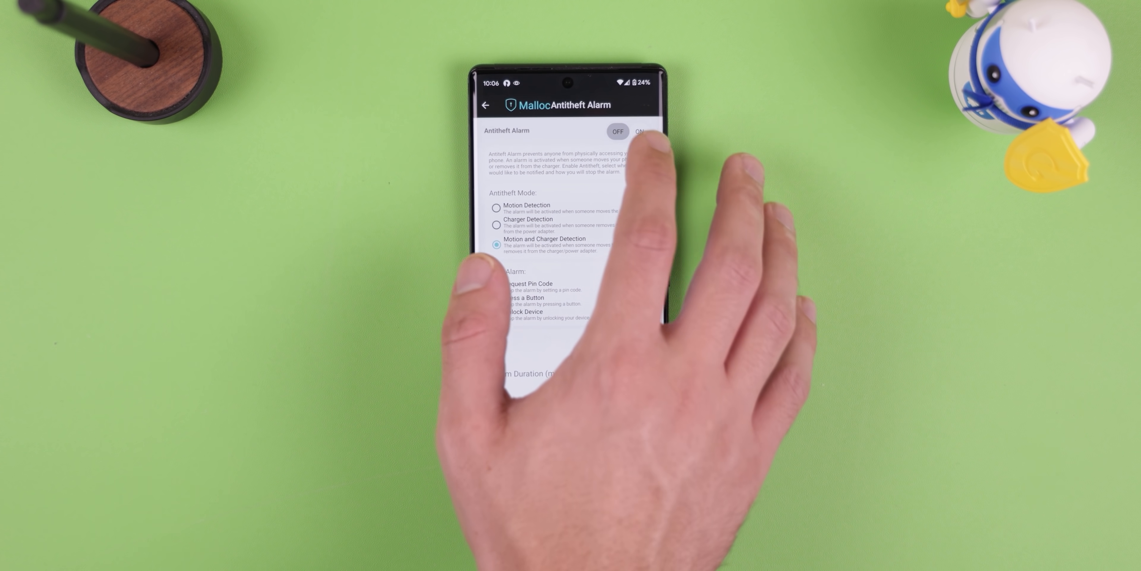
Step: Turn the antitheft alarm ON and browse the Permission Manager's microphone, camera and nearby-device lists
{"action": "left_click", "coordinate": [639, 132]}
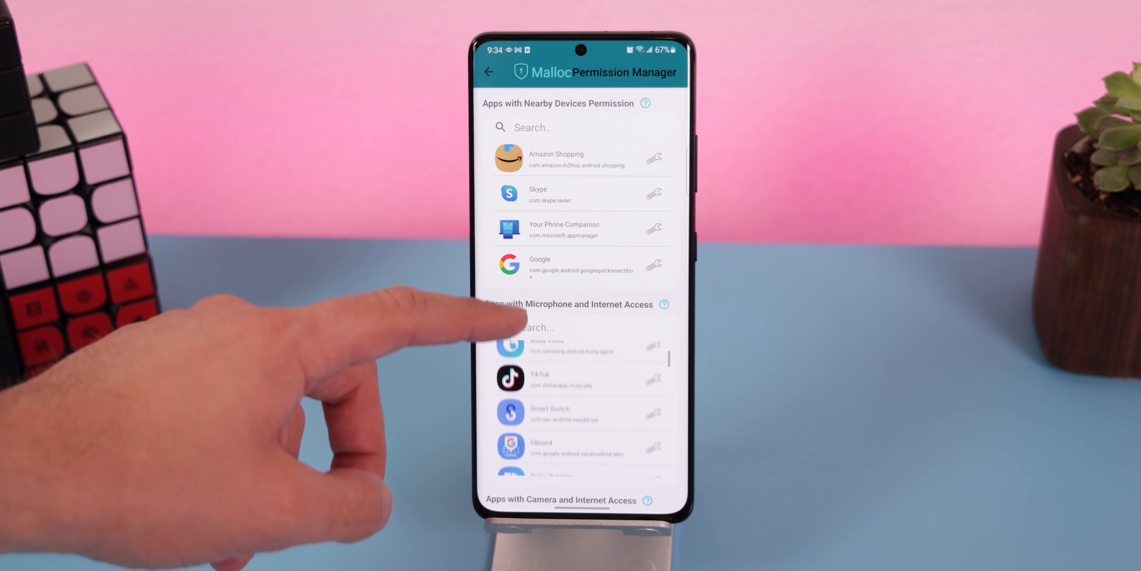
{"action": "scroll", "scroll_direction": "up", "scroll_amount": 3}
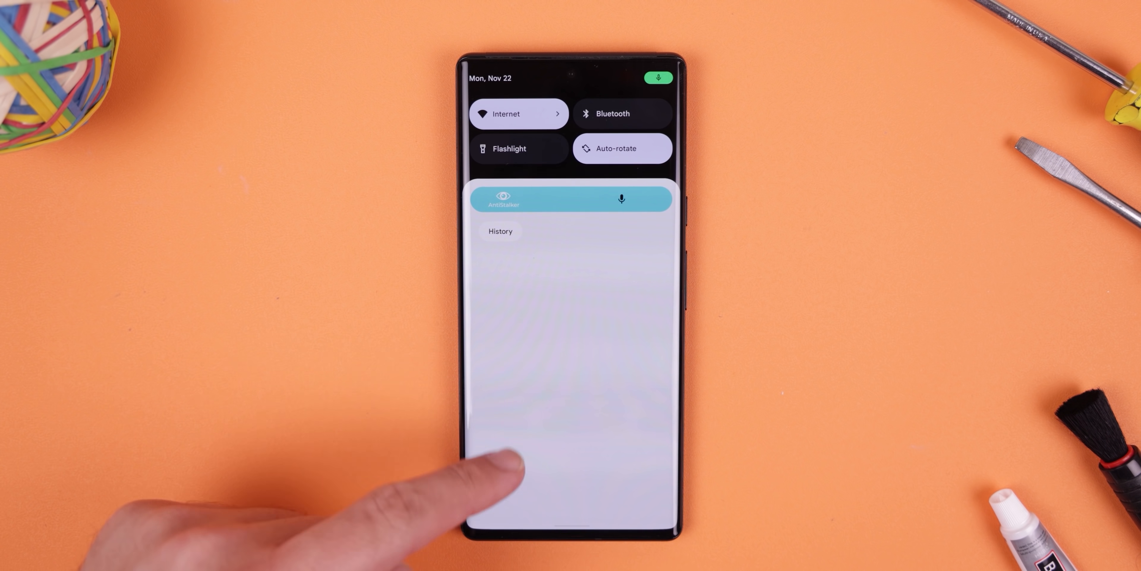
{"action": "left_click", "coordinate": [620, 198]}
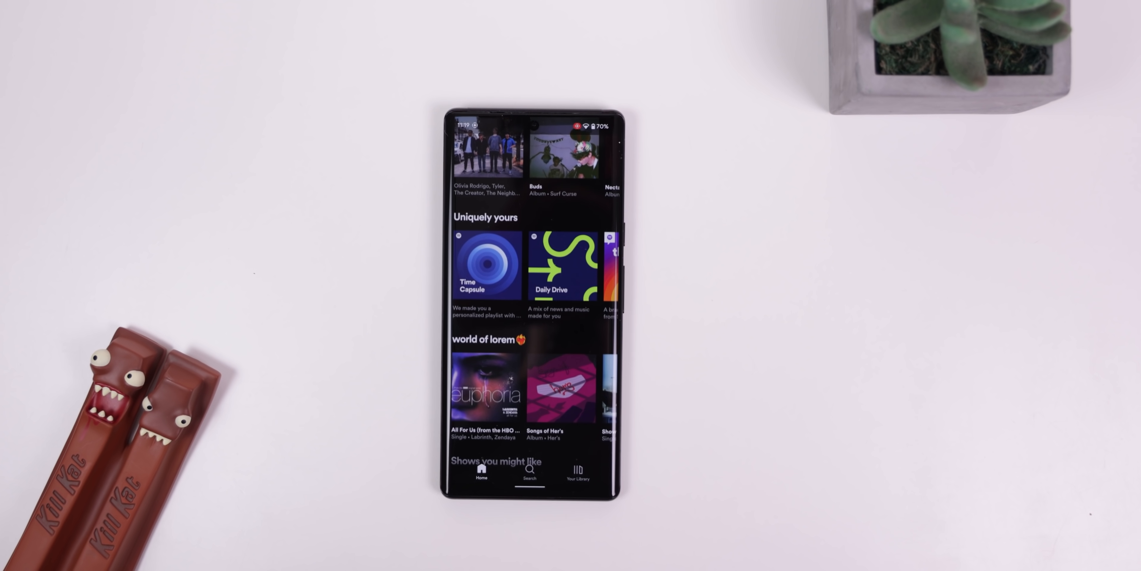
Step: From Your Library, open the Waveform: The MKBHD Podcast show page and its episodes
{"action": "left_click", "coordinate": [577, 469]}
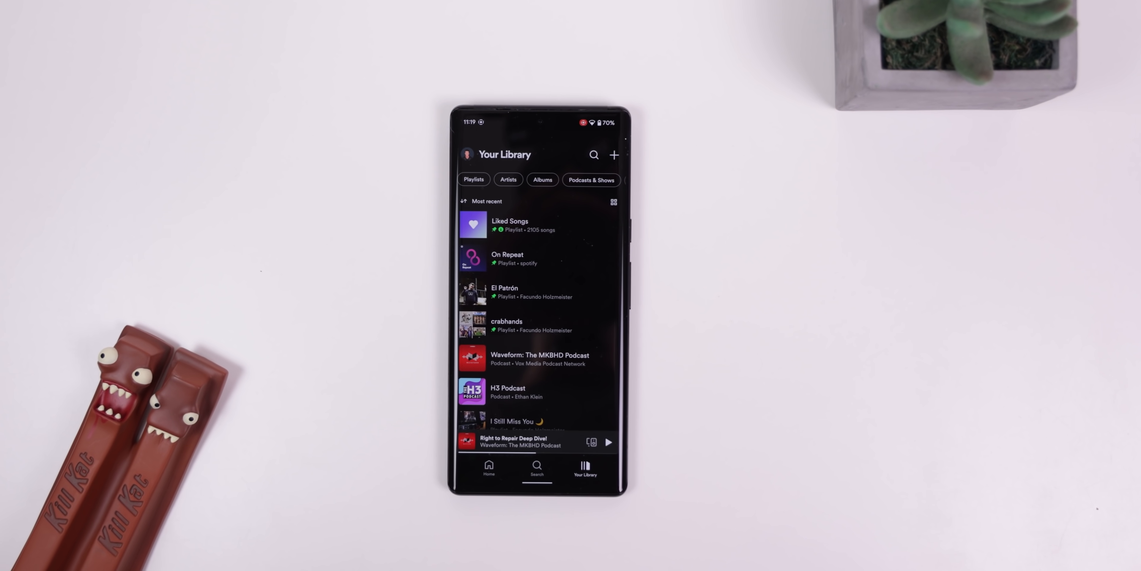
{"action": "left_click", "coordinate": [540, 359]}
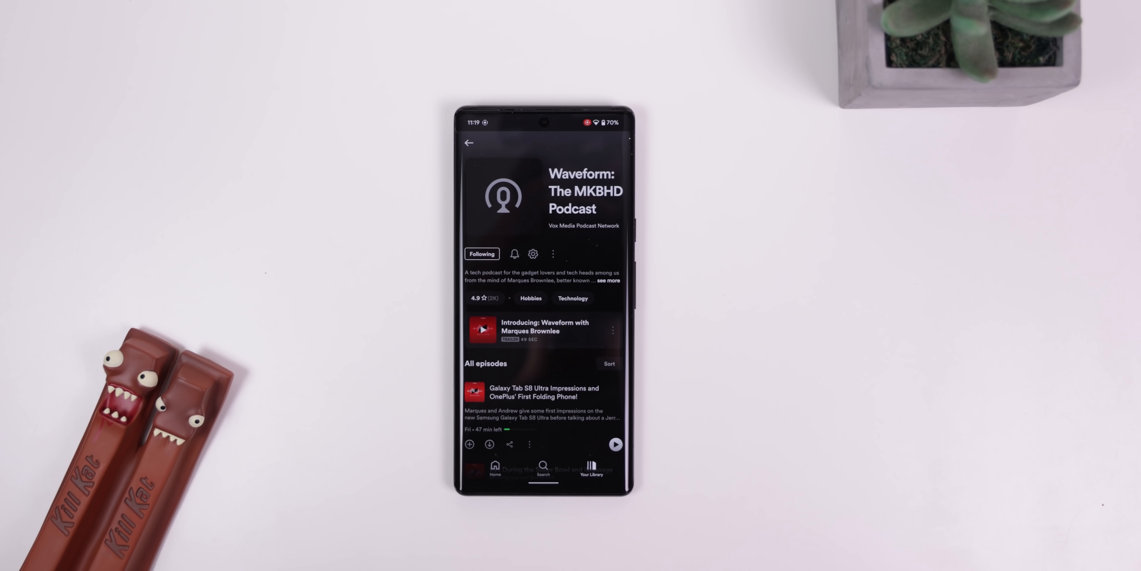
{"action": "left_click", "coordinate": [590, 468]}
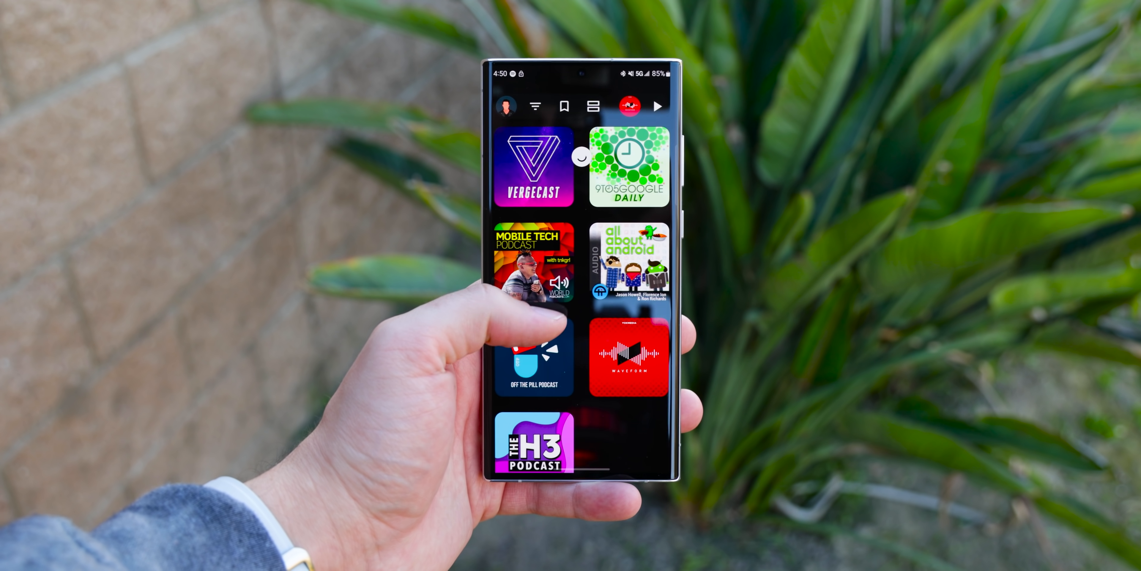
Step: Open the Waveform tile, then browse the date-grouped feed of recent followed-podcast episodes
{"action": "left_click", "coordinate": [627, 354]}
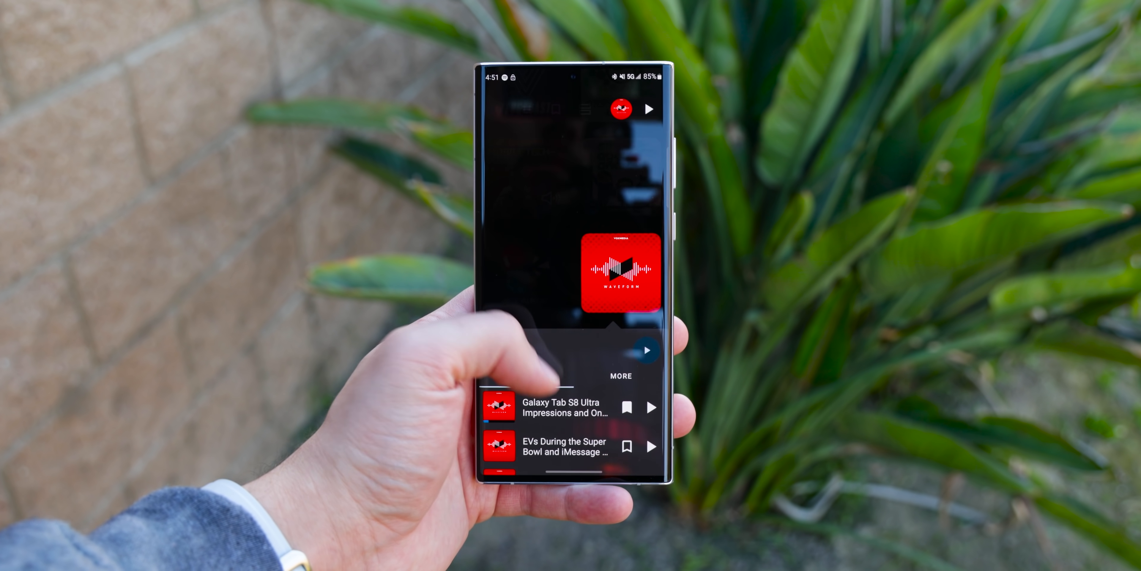
{"action": "left_click", "coordinate": [621, 274]}
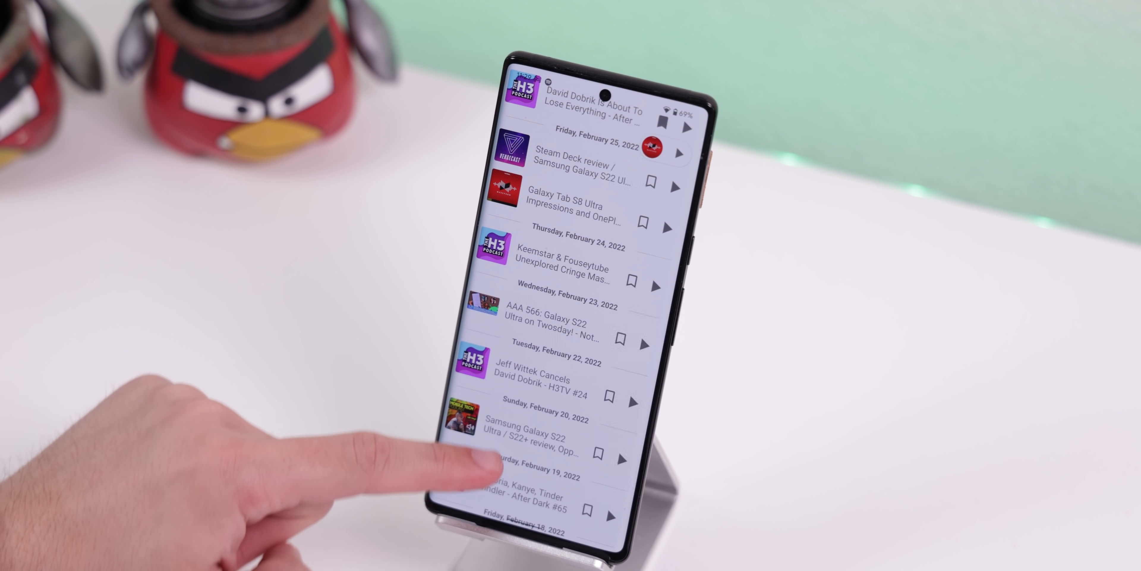
{"action": "scroll", "scroll_direction": "up", "scroll_amount": 3}
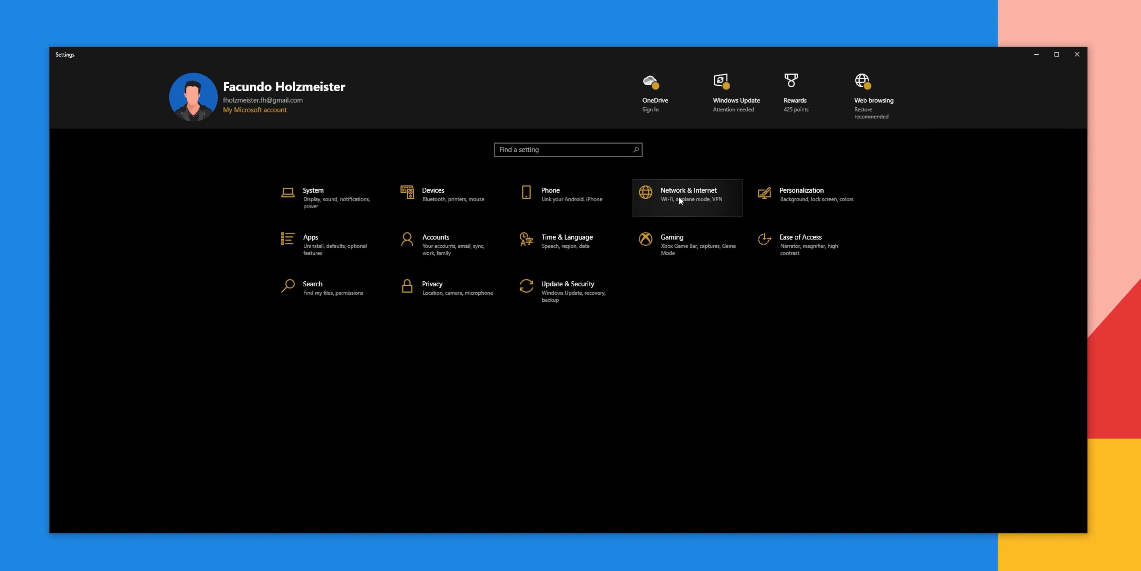
Step: Open Network & Internet to the Status page with Wi-Fi connection and advanced network settings
{"action": "left_click", "coordinate": [686, 197]}
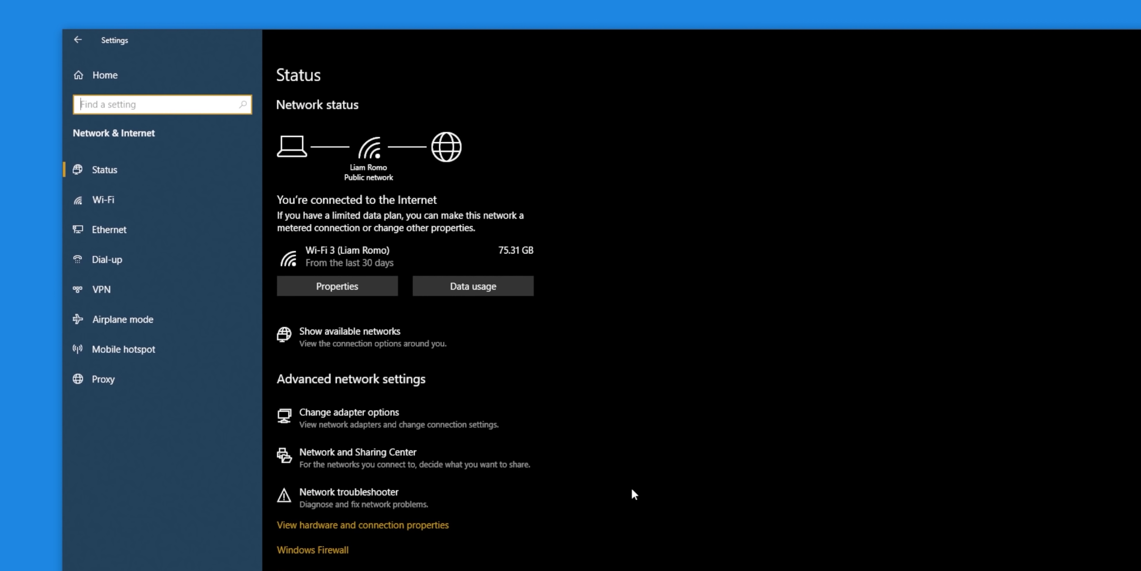
{"action": "left_click", "coordinate": [337, 285]}
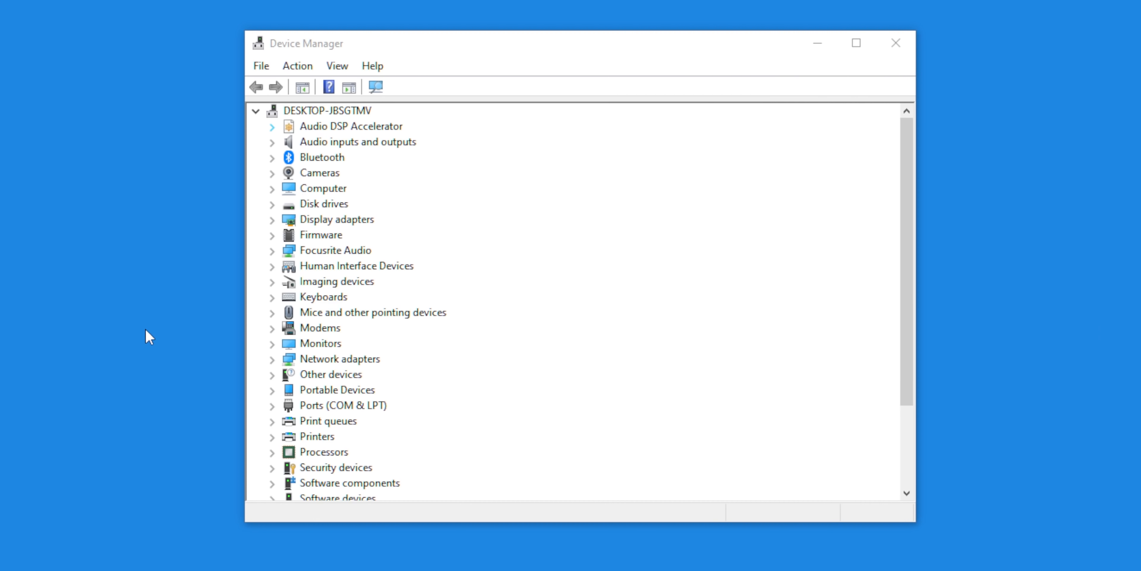
{"action": "mouse_move", "coordinate": [179, 345]}
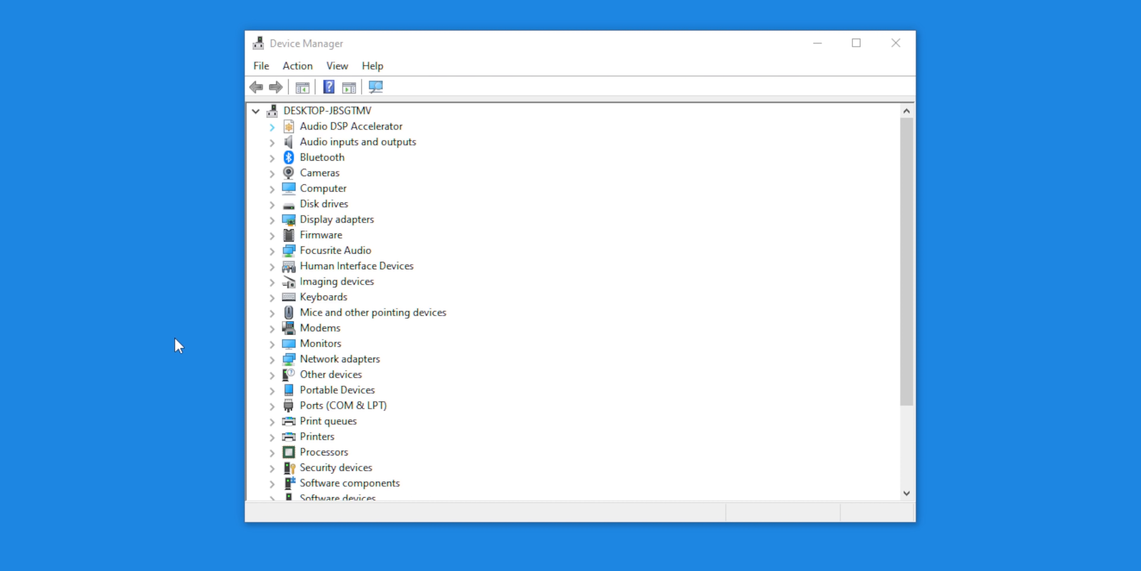
Step: Enable Wake on Magic Packet on the Intel Ethernet I219-V adapter and review its power-management wake options
{"action": "left_click", "coordinate": [272, 358]}
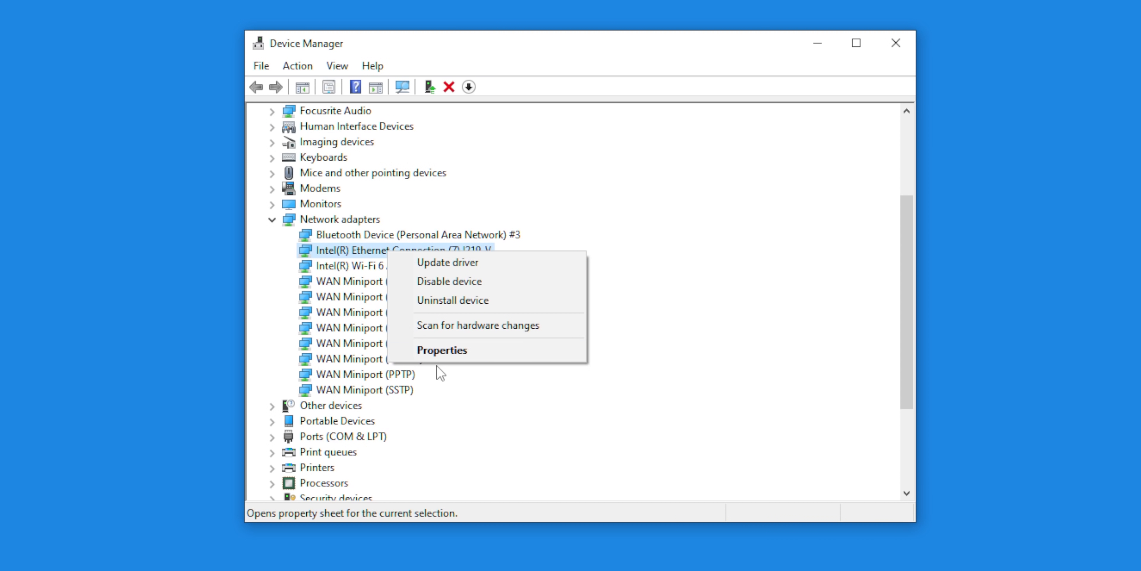
{"action": "left_click", "coordinate": [442, 350]}
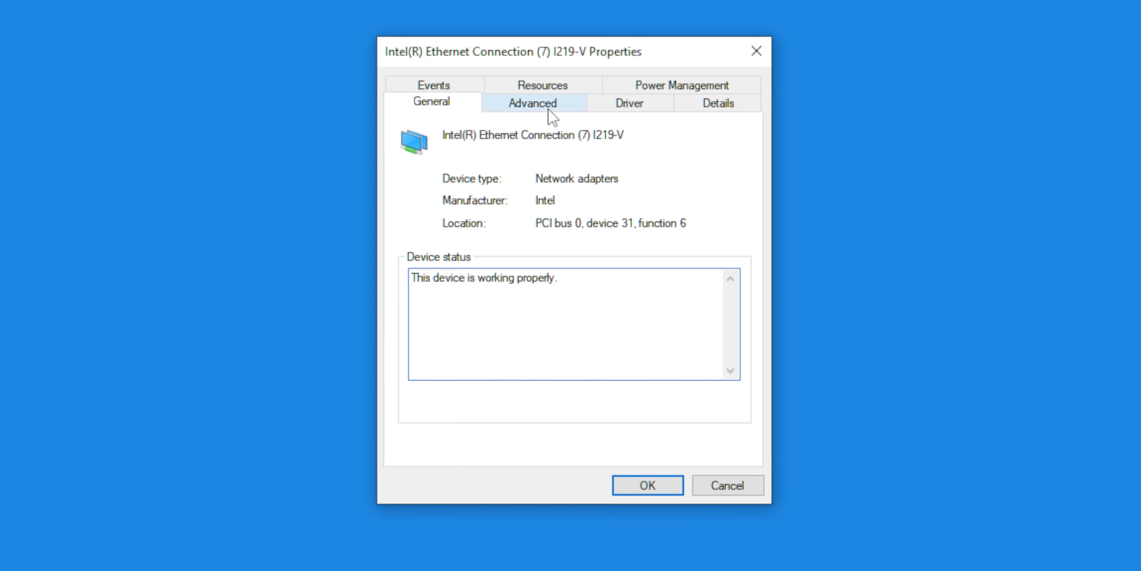
{"action": "left_click", "coordinate": [531, 101]}
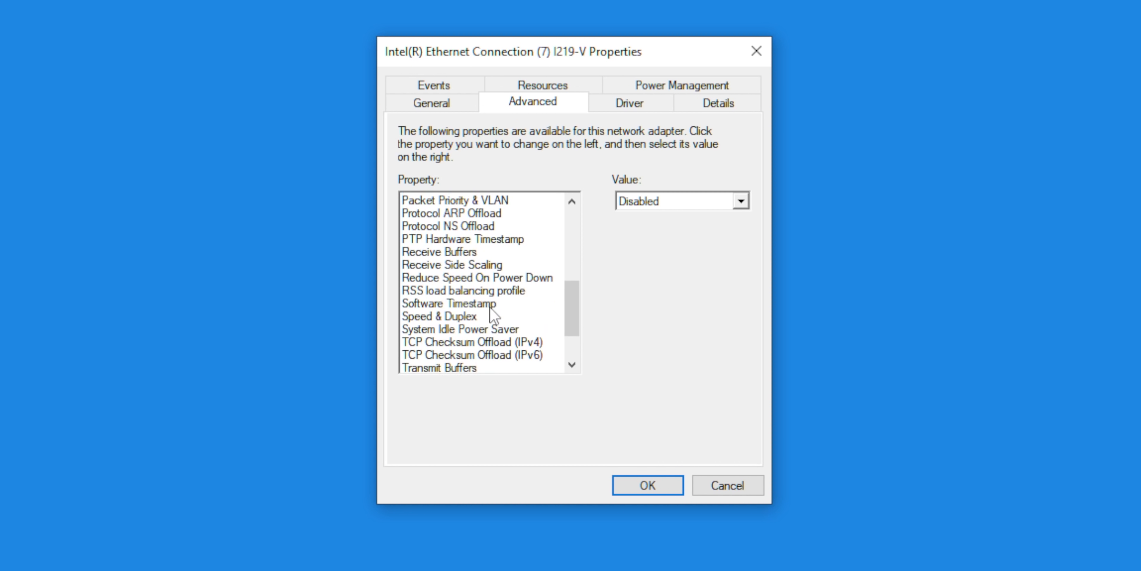
{"action": "left_click", "coordinate": [457, 353]}
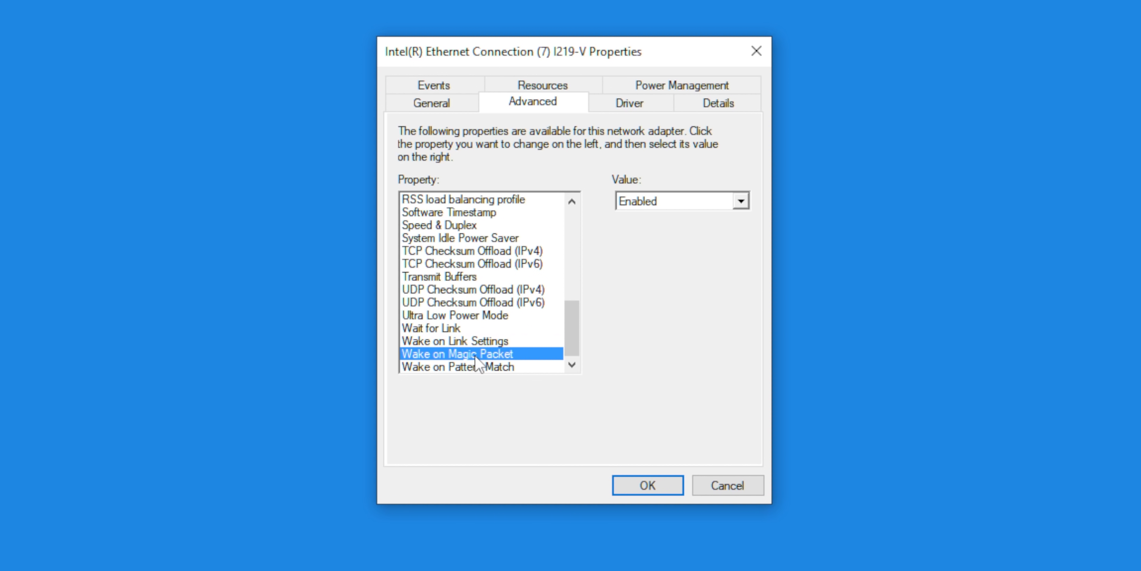
{"action": "mouse_move", "coordinate": [737, 179]}
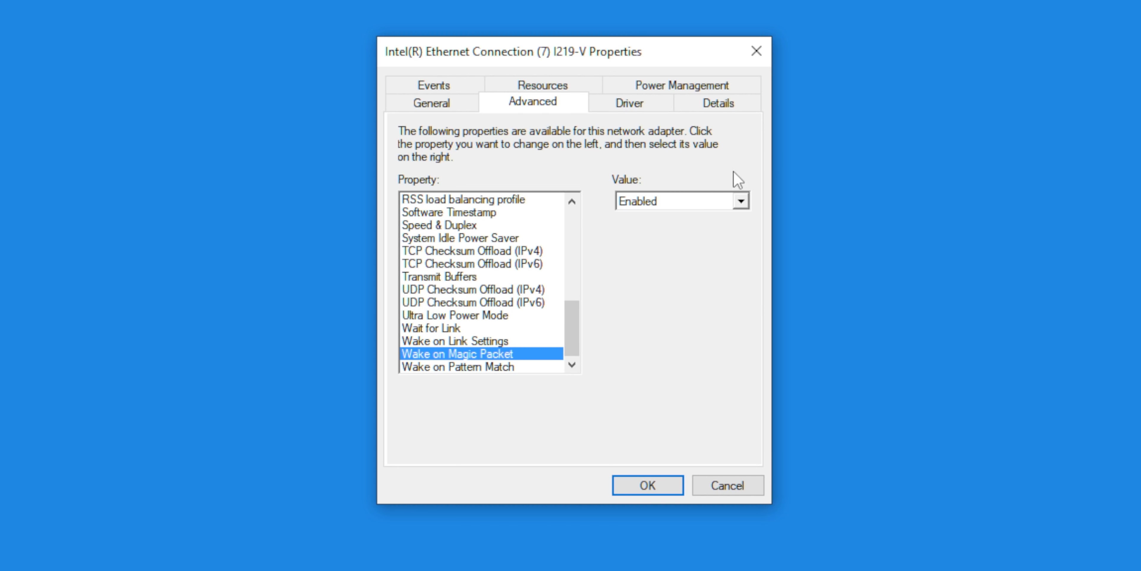
{"action": "left_click", "coordinate": [681, 84]}
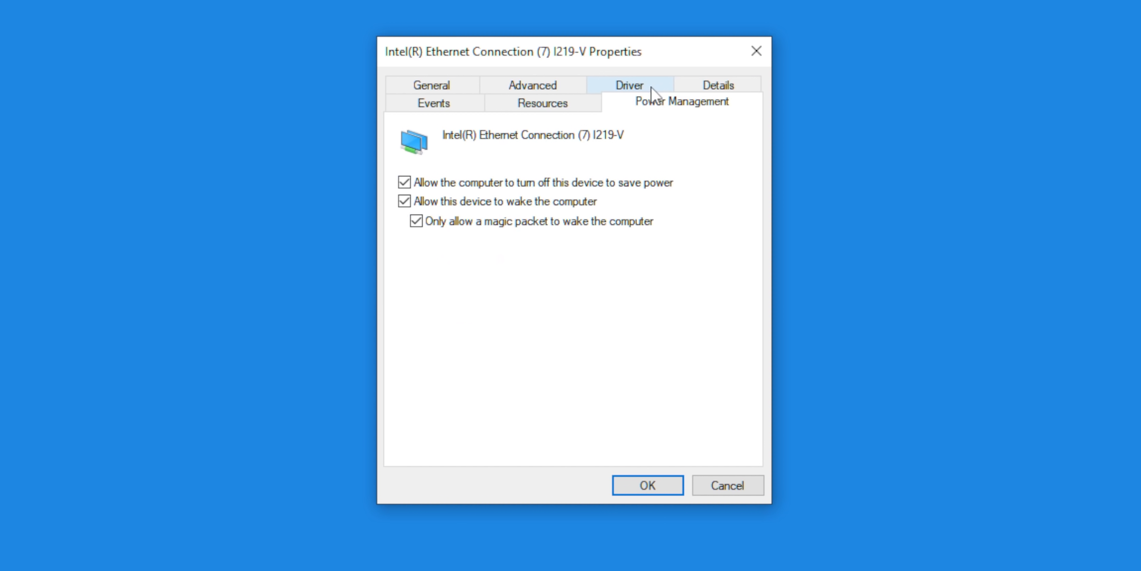
{"action": "mouse_move", "coordinate": [523, 224]}
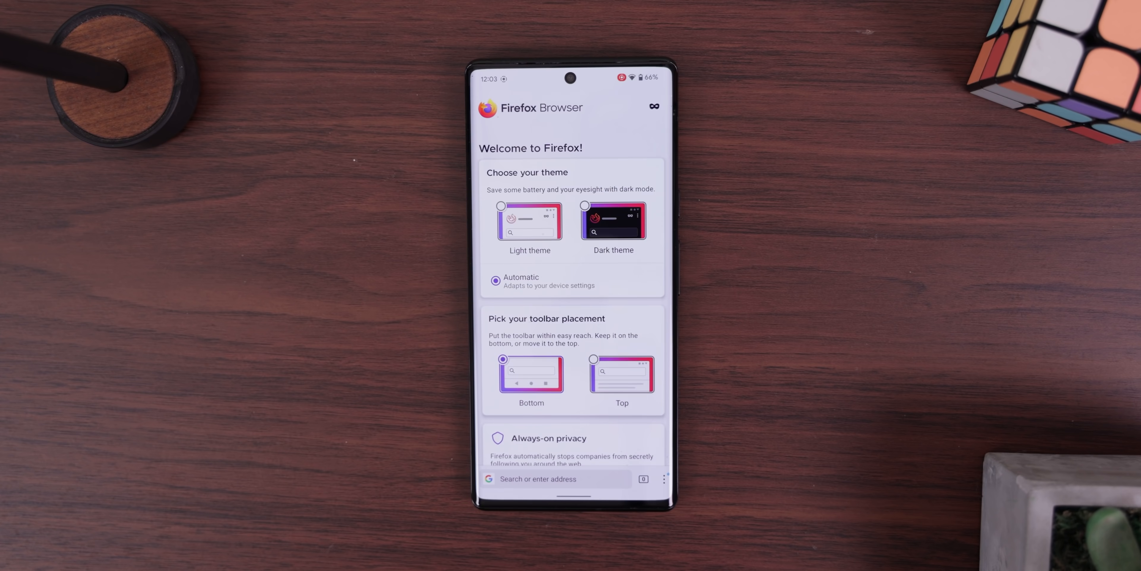
Step: Choose the Dark theme on the Welcome to Firefox screen
{"action": "left_click", "coordinate": [613, 220]}
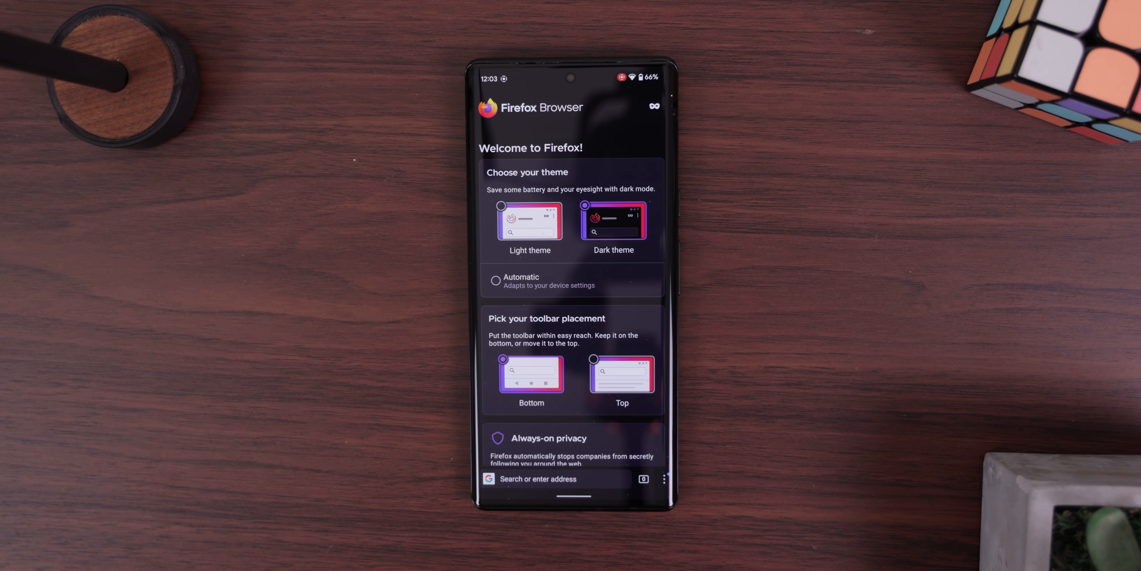
{"action": "left_click", "coordinate": [622, 374]}
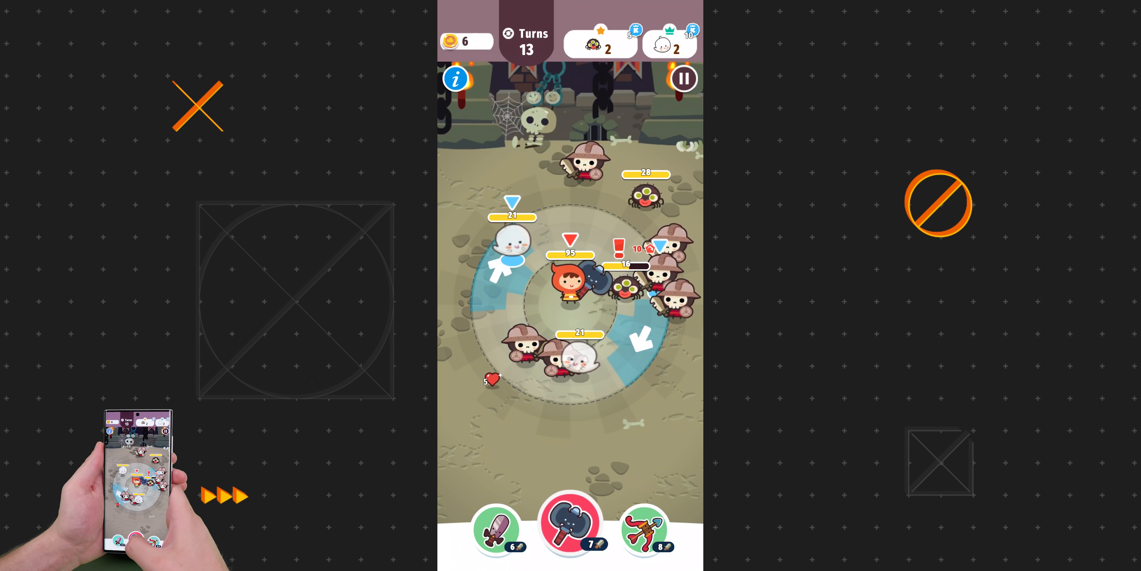
Step: Attack the nearby ghosts with the axe, dropping the turn counter to 12
{"action": "left_click", "coordinate": [571, 521]}
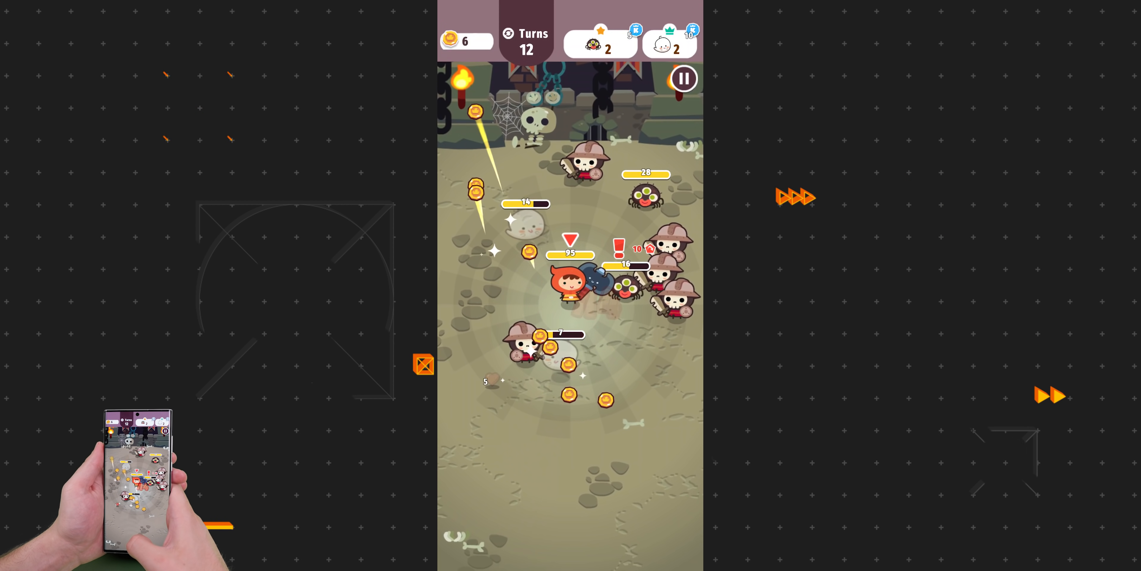